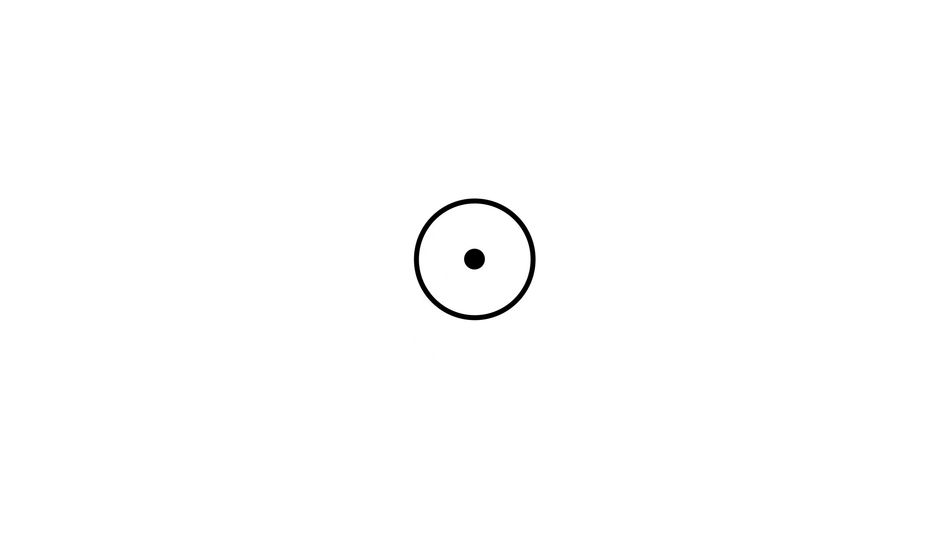
click(475, 259)
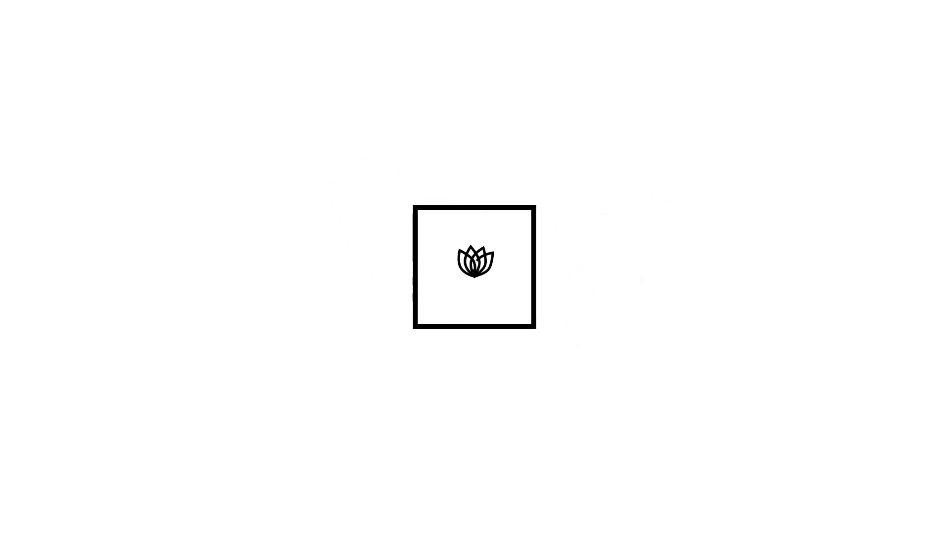
text(While staym)
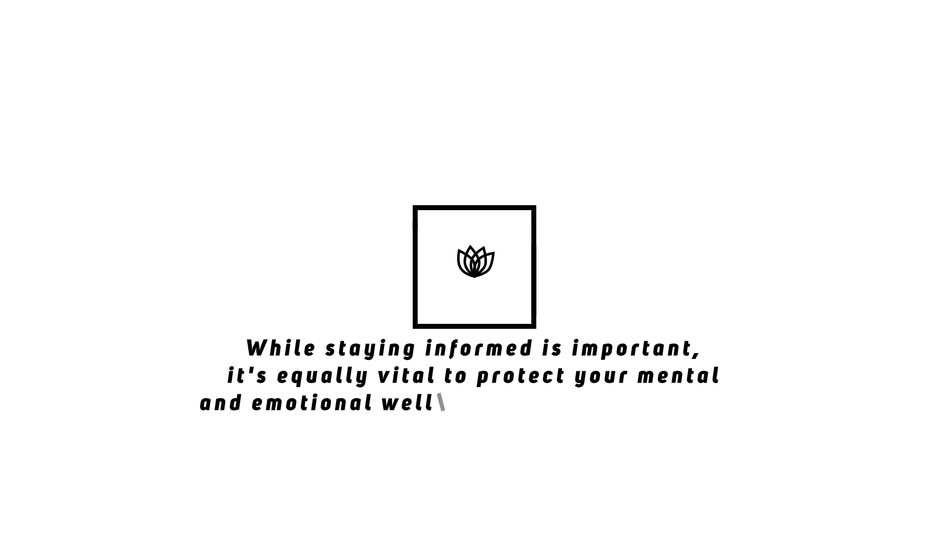
text(-being in this digital age.)
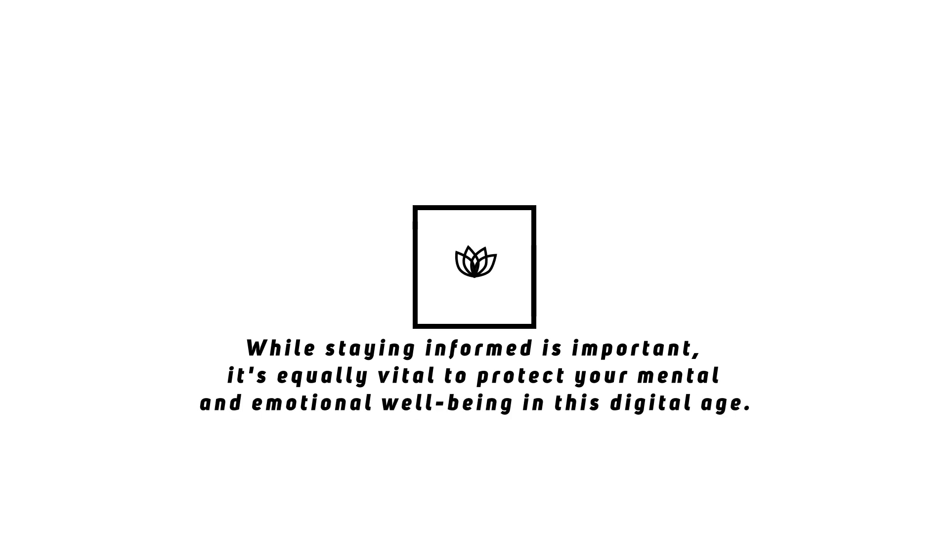